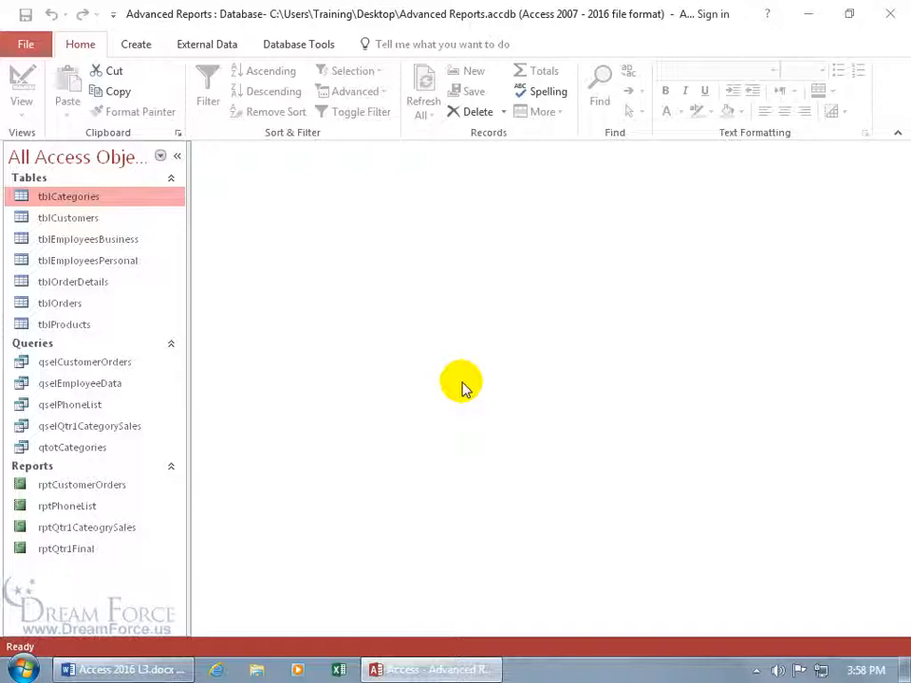
- Show the Database Tools commands on the ribbon for the Advanced Reports database
{"action": "left_click", "coordinate": [298, 43]}
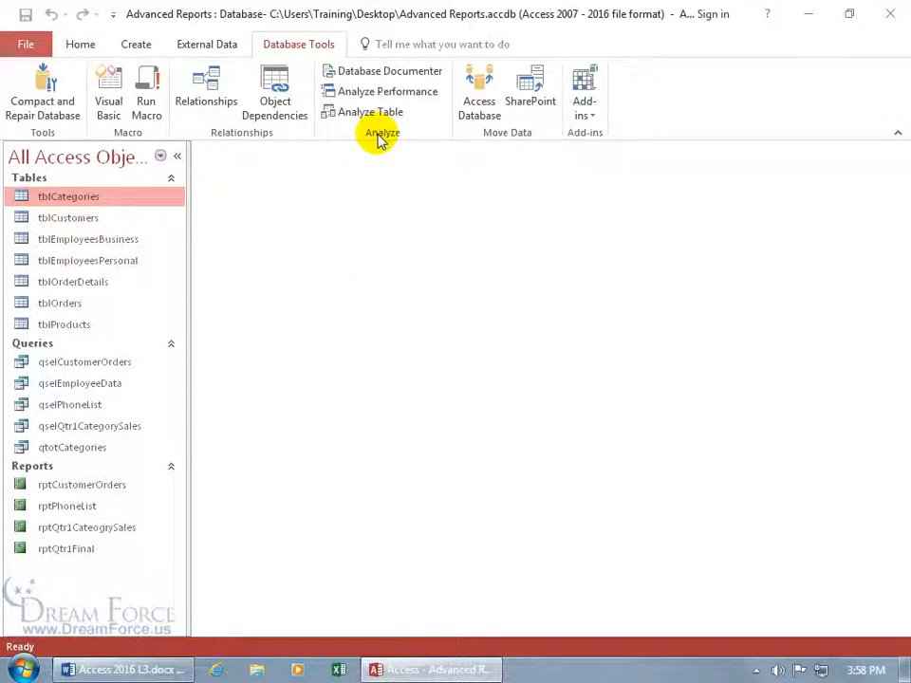
{"action": "mouse_move", "coordinate": [387, 91]}
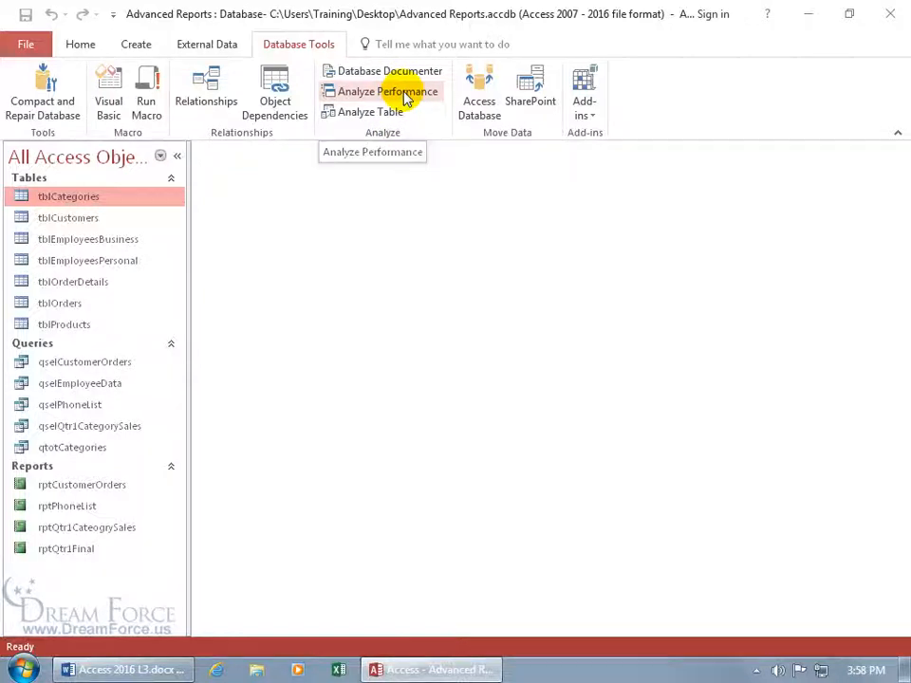
- Run Analyze Performance on all object types, selecting everything in the All Object Types list
{"action": "left_click", "coordinate": [388, 91]}
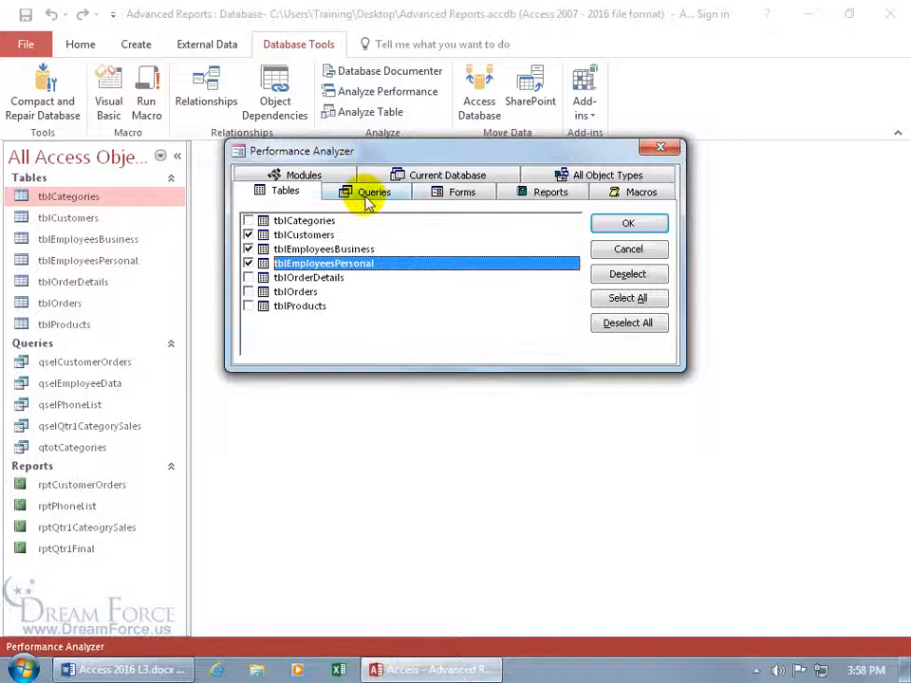
{"action": "left_click", "coordinate": [372, 192]}
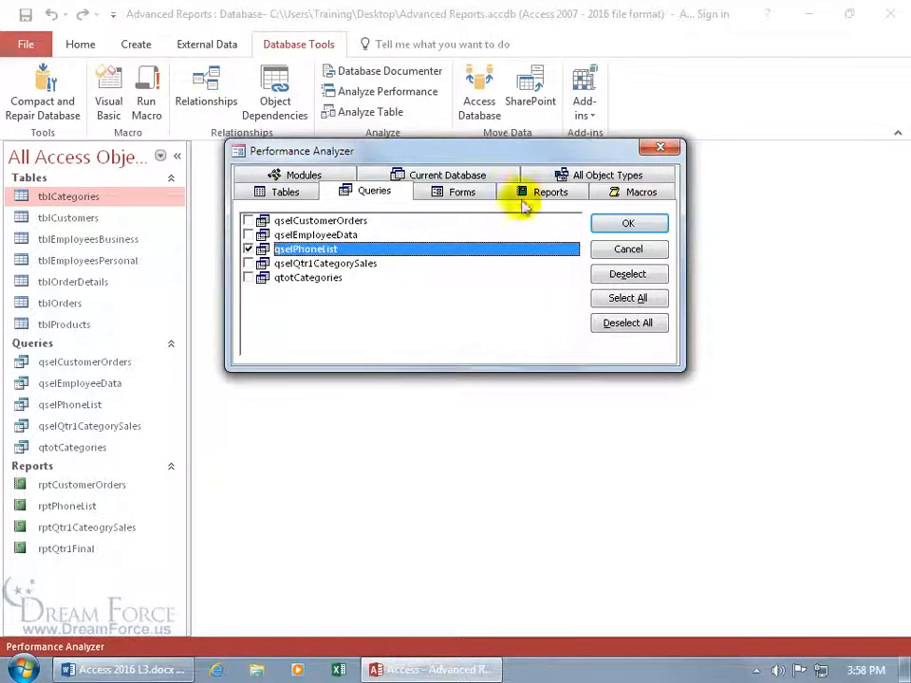
{"action": "left_click", "coordinate": [607, 175]}
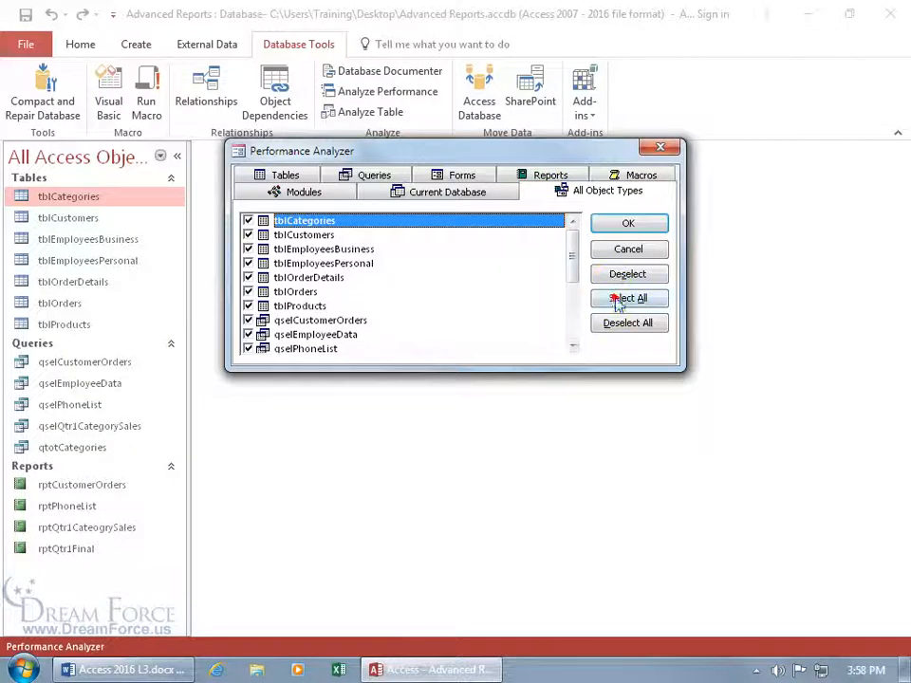
{"action": "scroll", "scroll_direction": "down", "scroll_amount": 3}
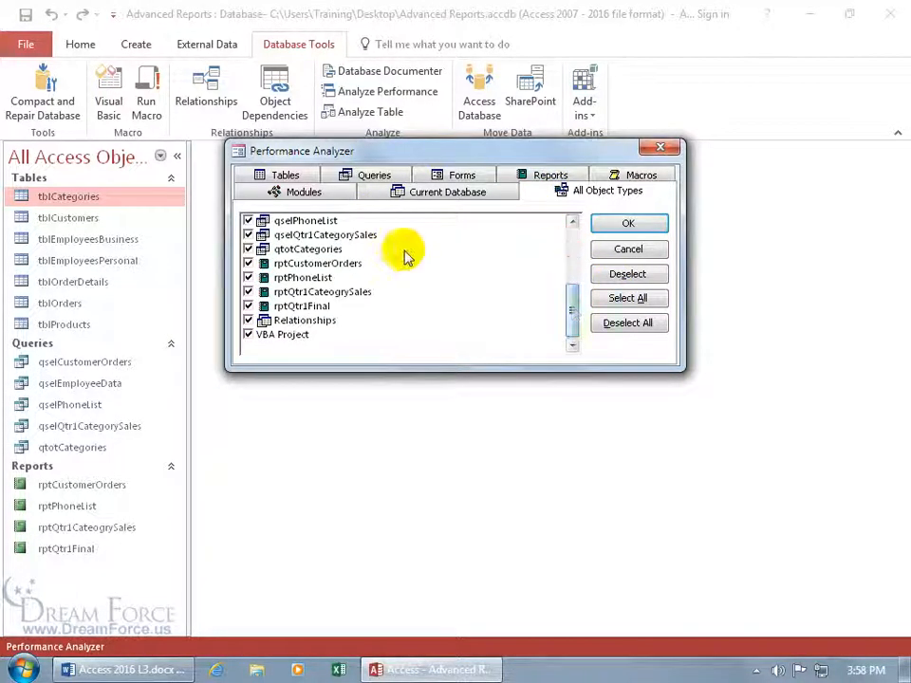
{"action": "left_click", "coordinate": [626, 224]}
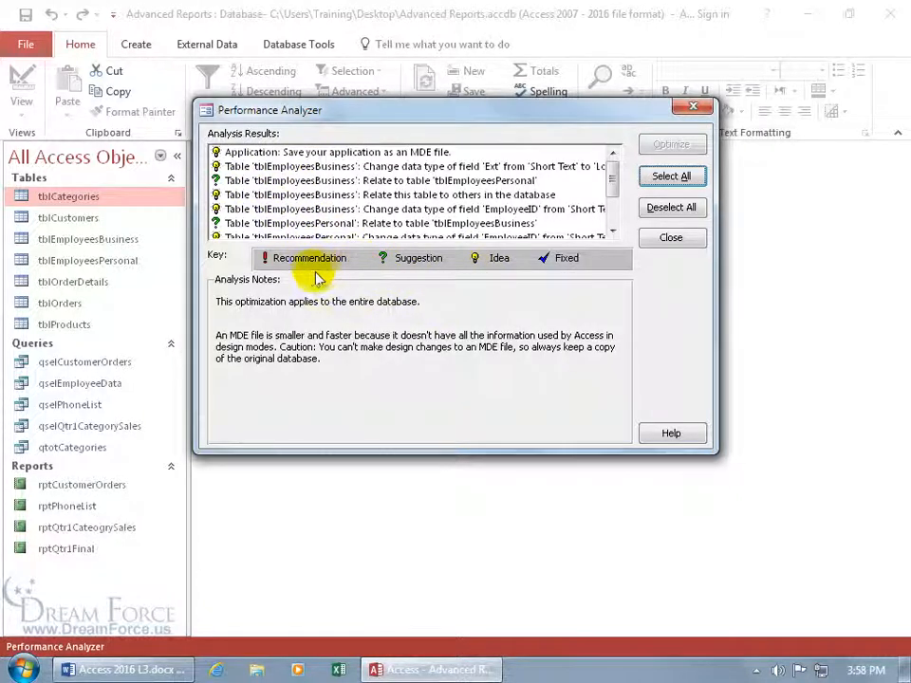
{"action": "mouse_move", "coordinate": [313, 278]}
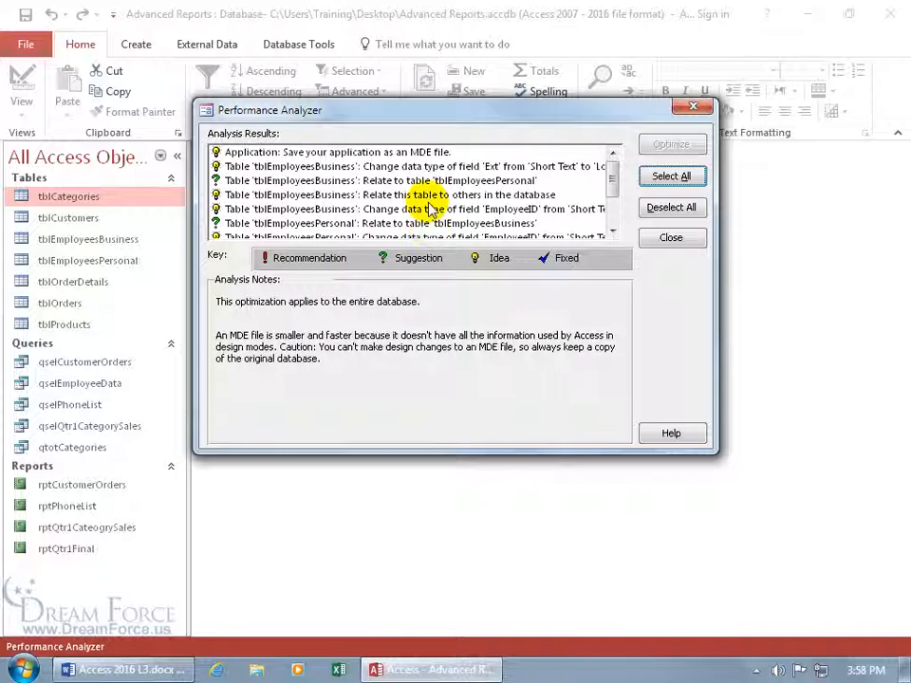
{"action": "mouse_move", "coordinate": [484, 231]}
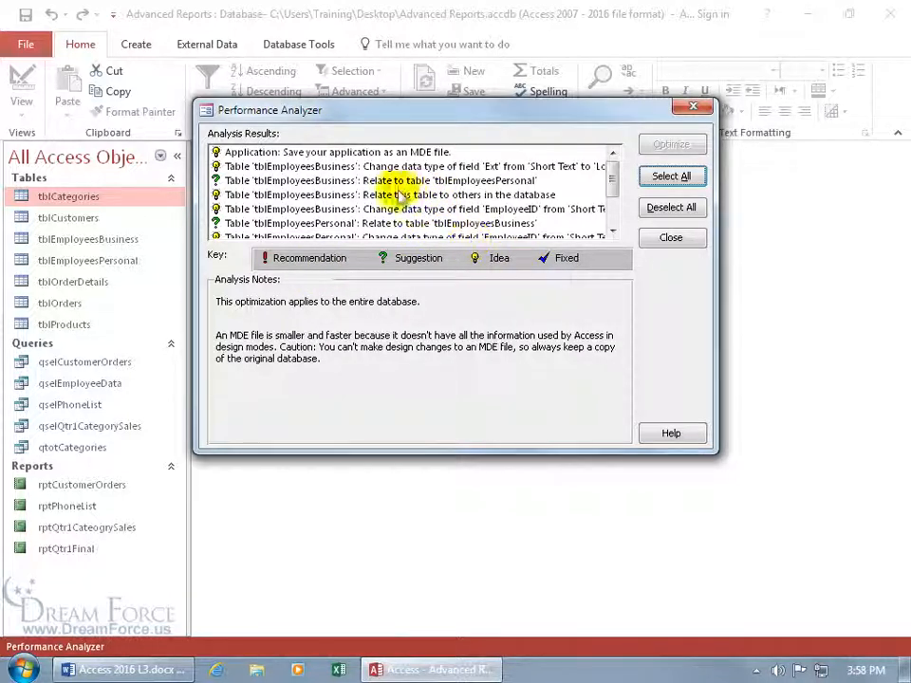
{"action": "left_click", "coordinate": [338, 152]}
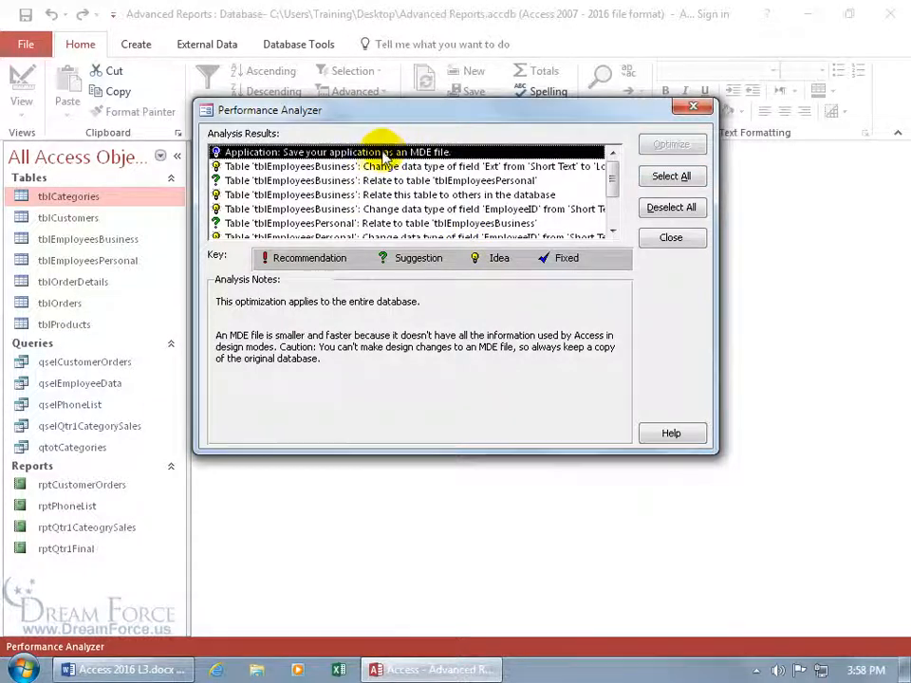
{"action": "mouse_move", "coordinate": [307, 167]}
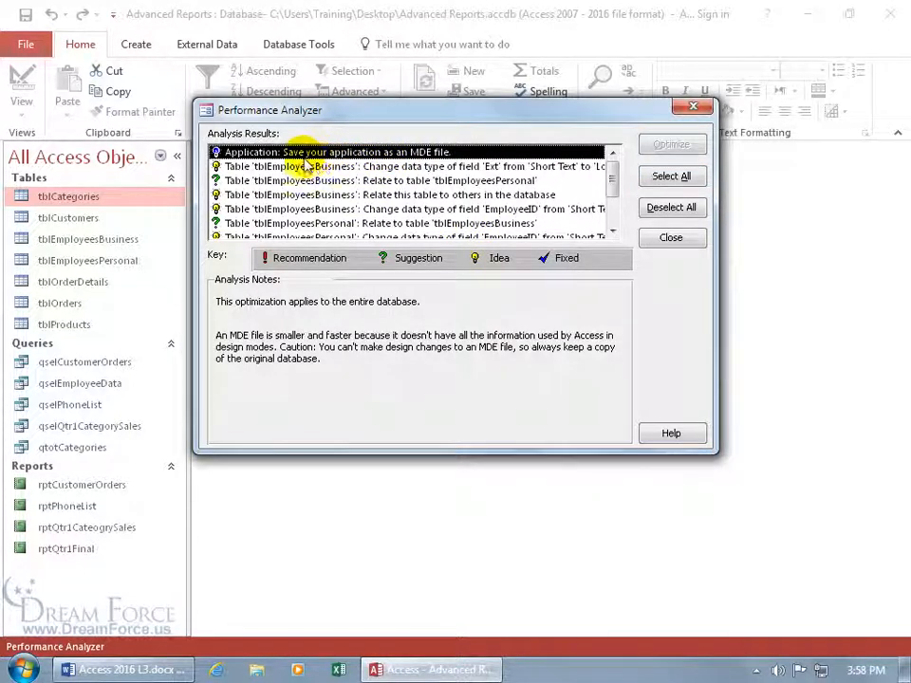
{"action": "mouse_move", "coordinate": [418, 163]}
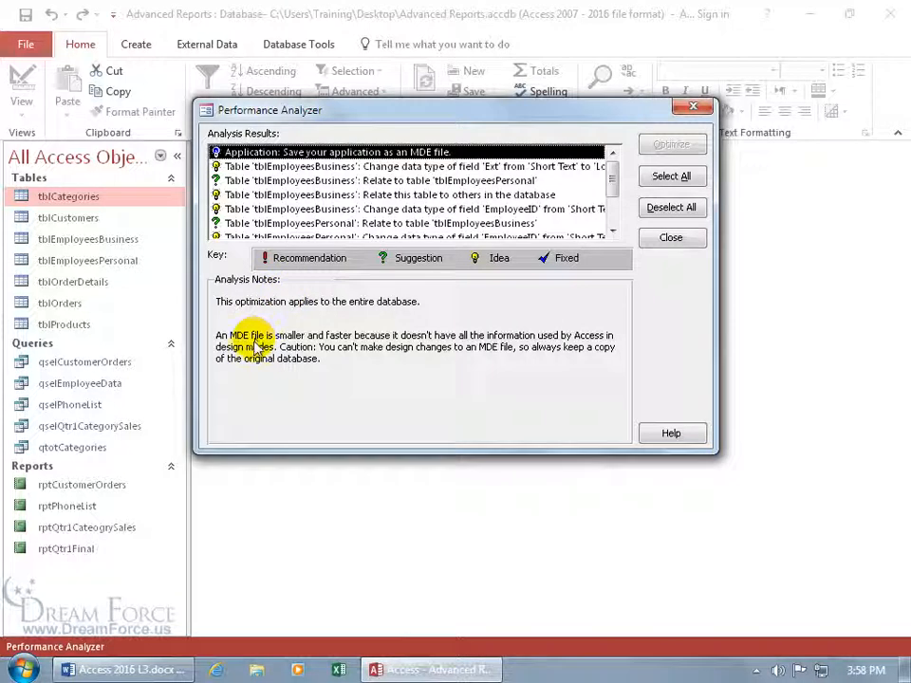
{"action": "mouse_move", "coordinate": [294, 342]}
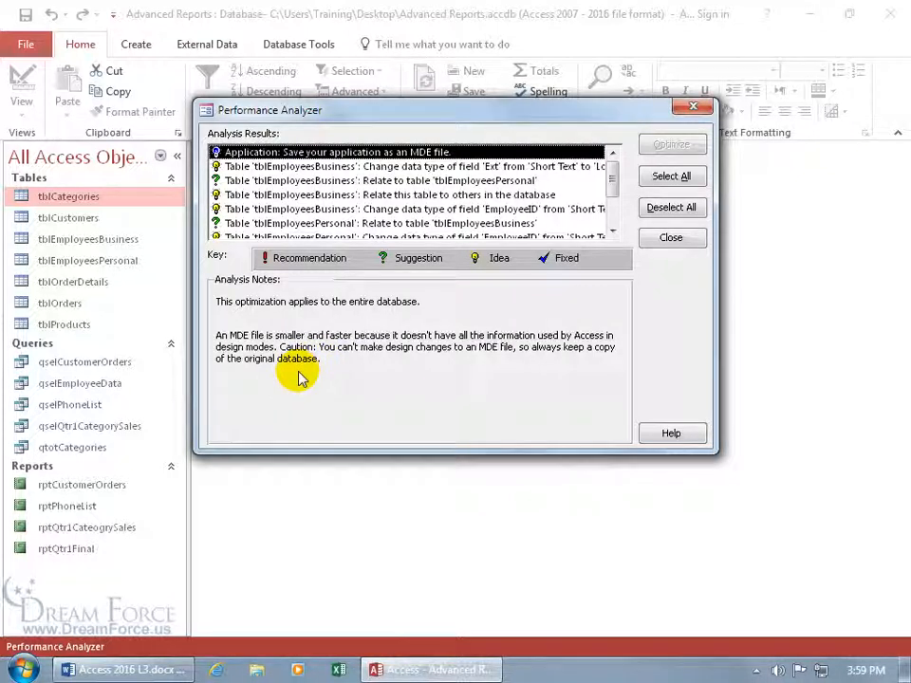
{"action": "mouse_move", "coordinate": [413, 371]}
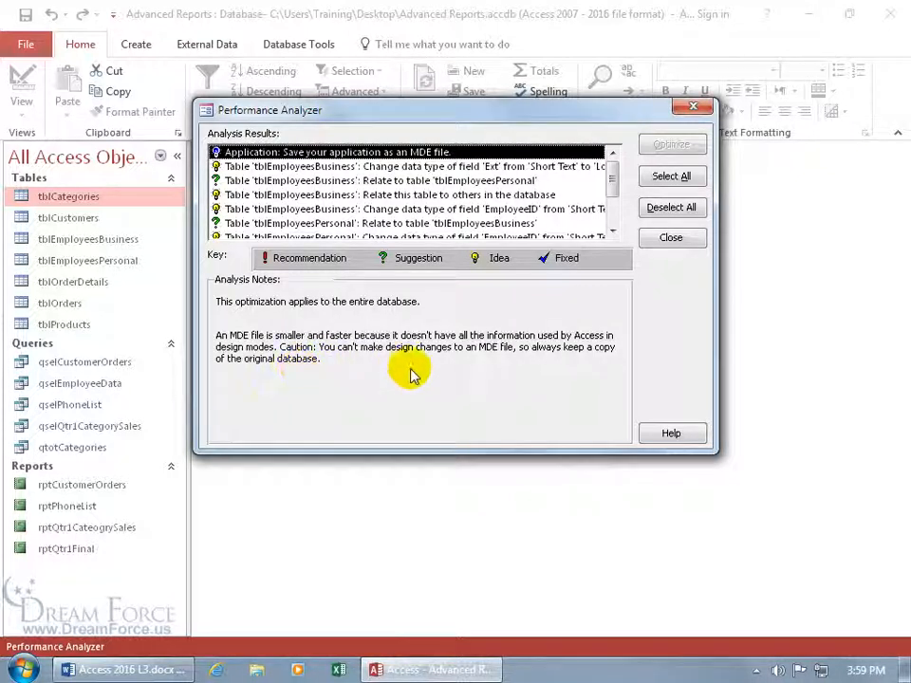
{"action": "mouse_move", "coordinate": [483, 365]}
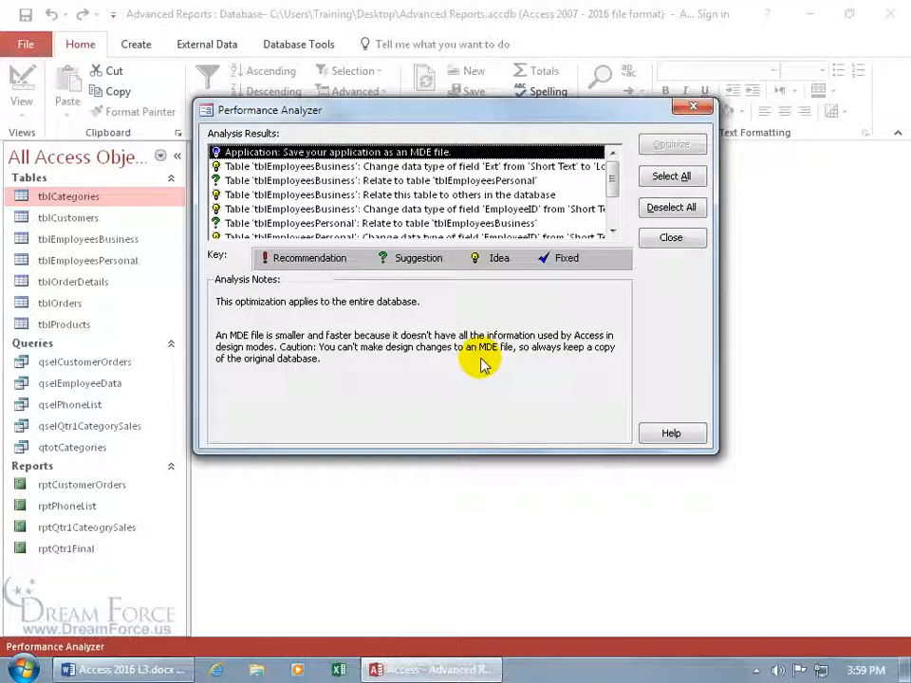
{"action": "mouse_move", "coordinate": [368, 372]}
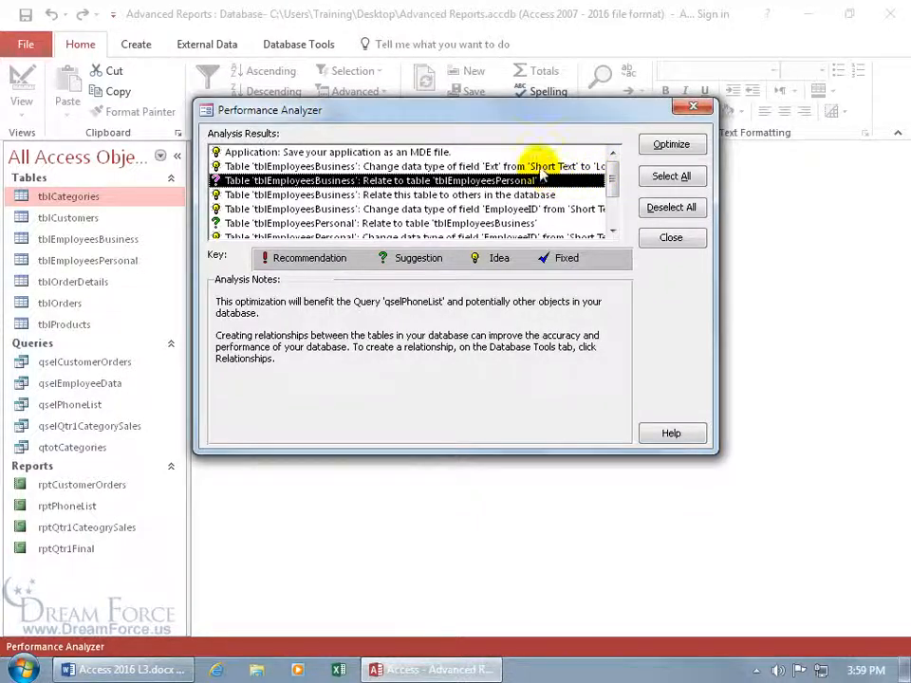
- Select the 'Relate to table tblEmployeesPersonal' suggestion to read its relationship notes
{"action": "left_click", "coordinate": [414, 167]}
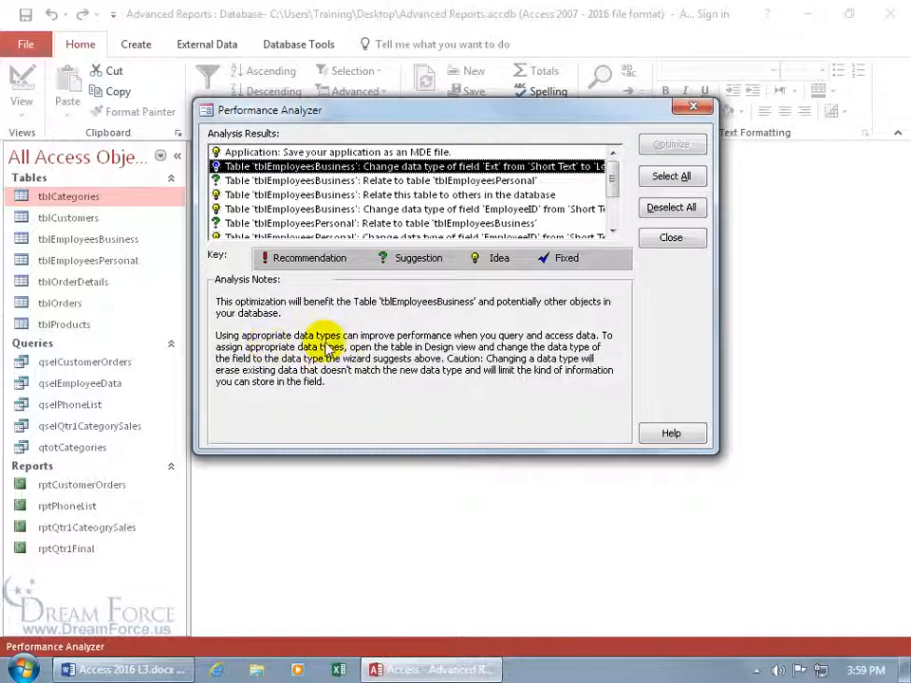
{"action": "mouse_move", "coordinate": [418, 346]}
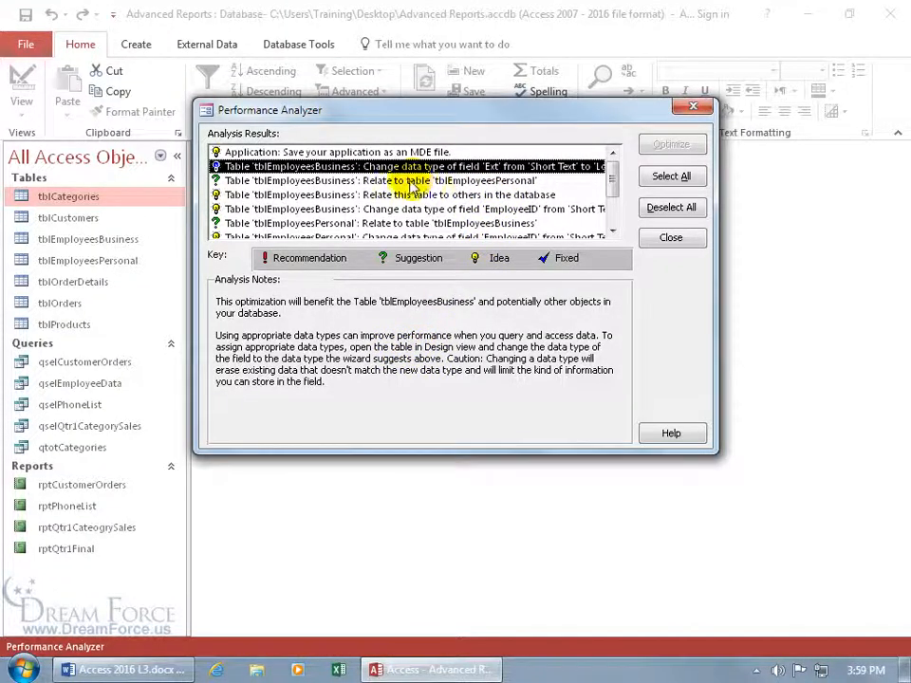
{"action": "left_click", "coordinate": [398, 180]}
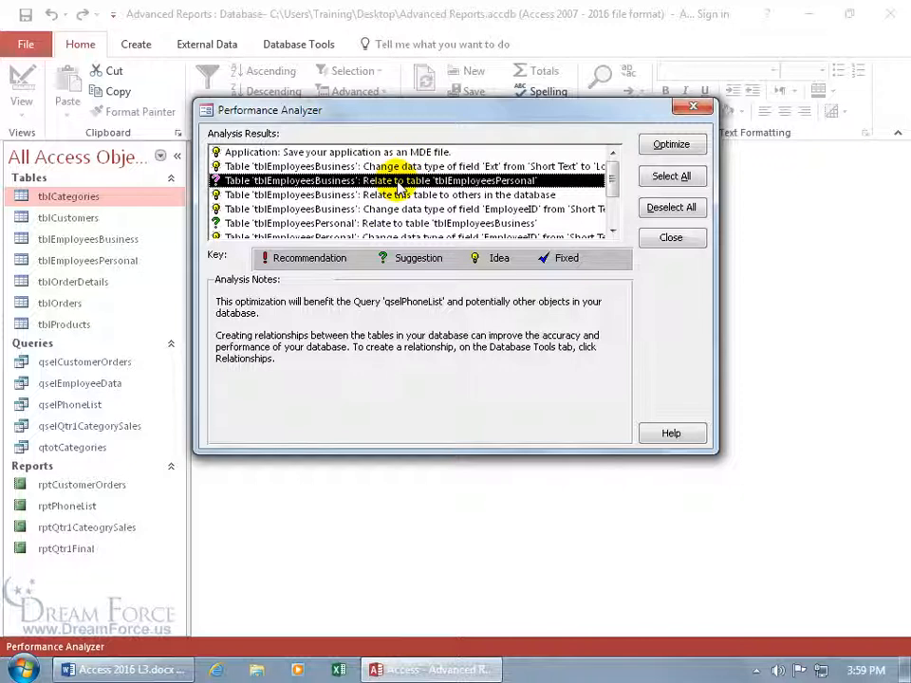